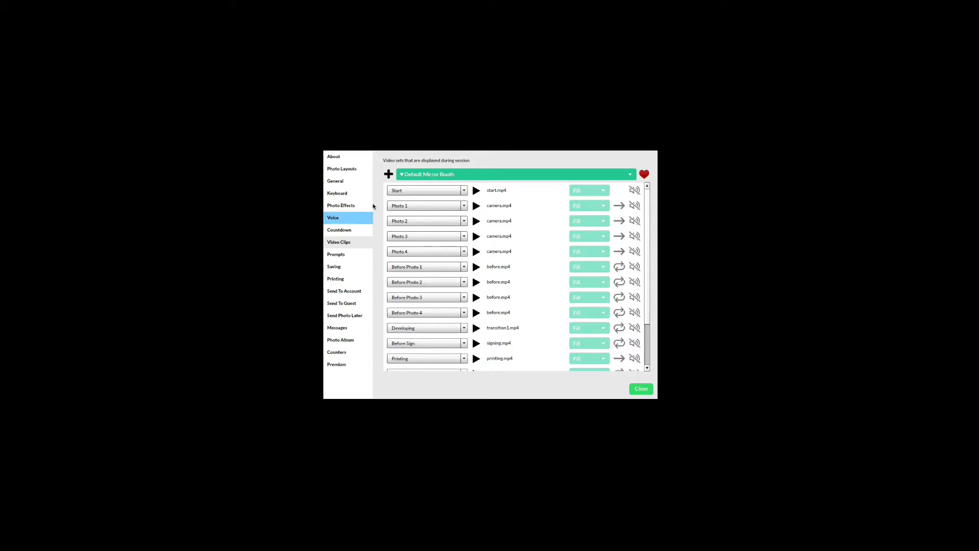
Create a new video clip set named Basic
click(387, 174)
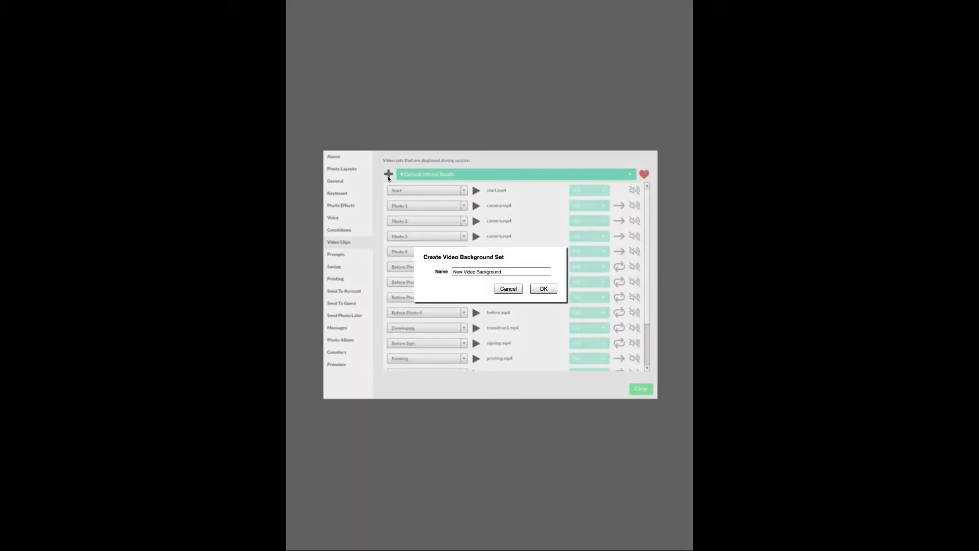
text(Basic)
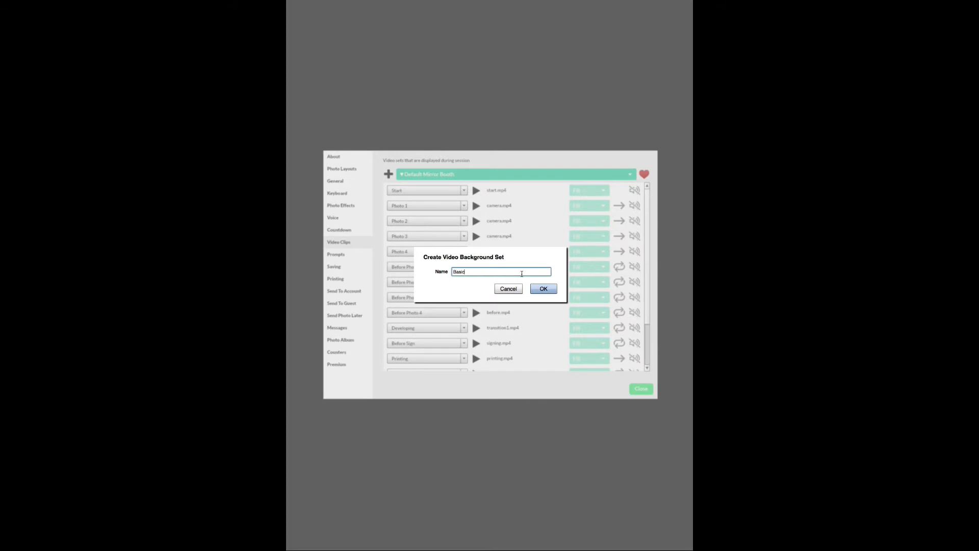
click(543, 289)
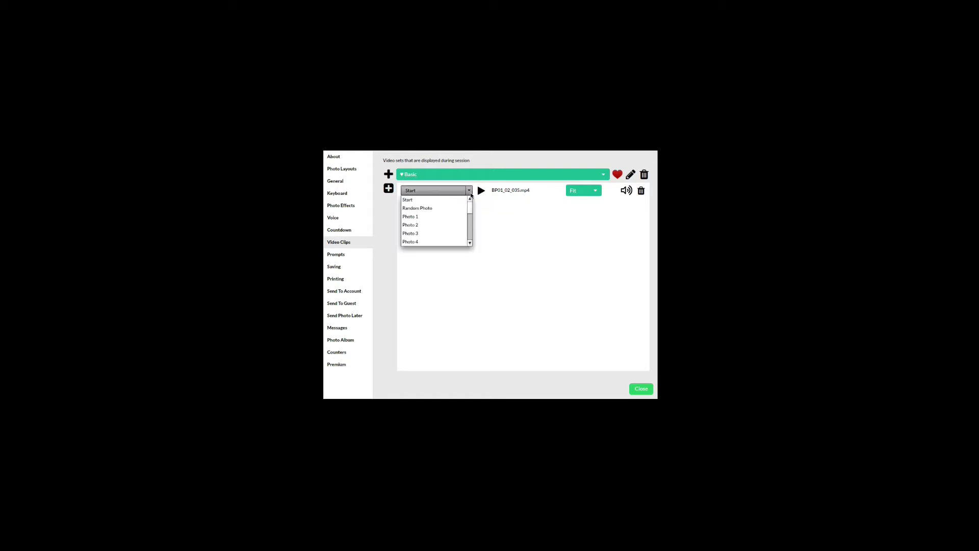
scroll(down, 3)
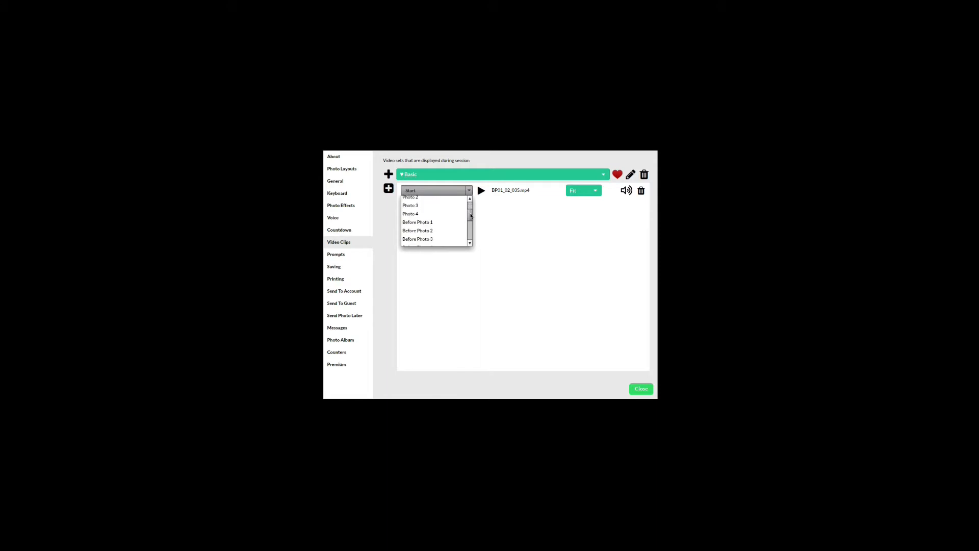
scroll(down, 3)
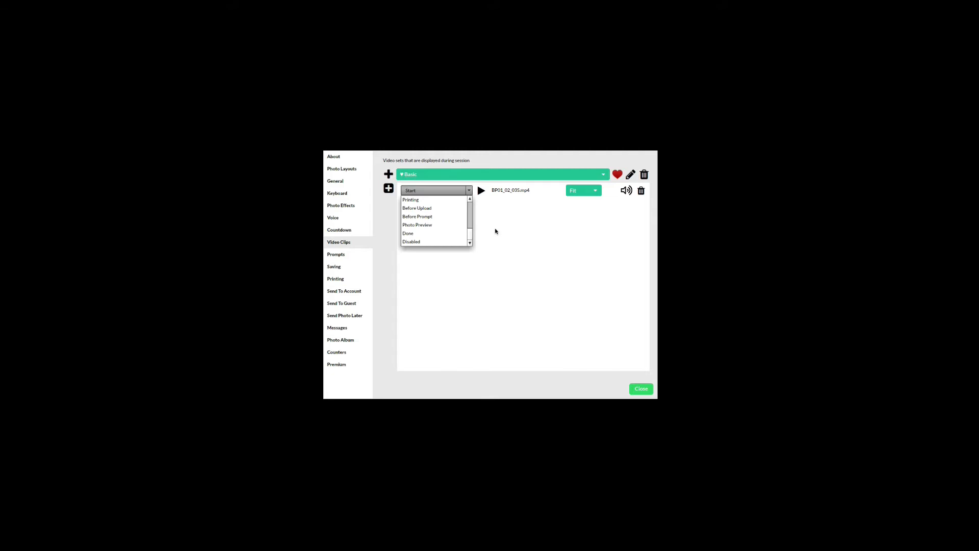
click(411, 242)
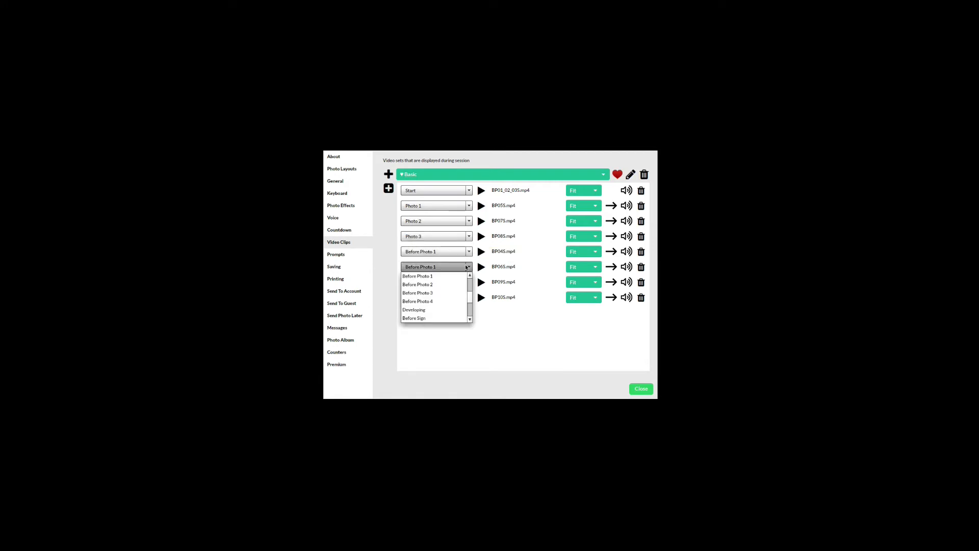
Assign the sixth clip's session event from its event dropdown
click(339, 230)
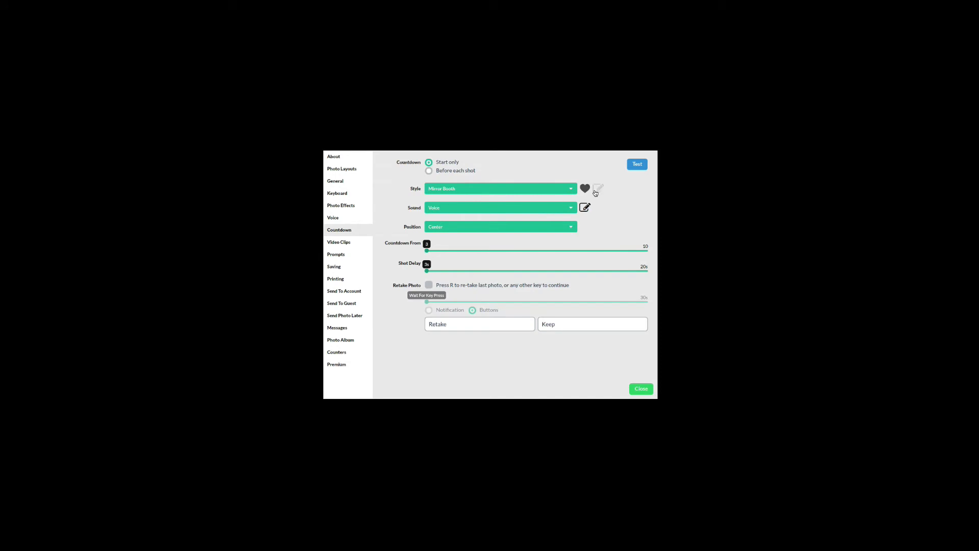
Create a video-based countdown set named Basic playing BP00S-Countdown.mp4 and select it
click(597, 188)
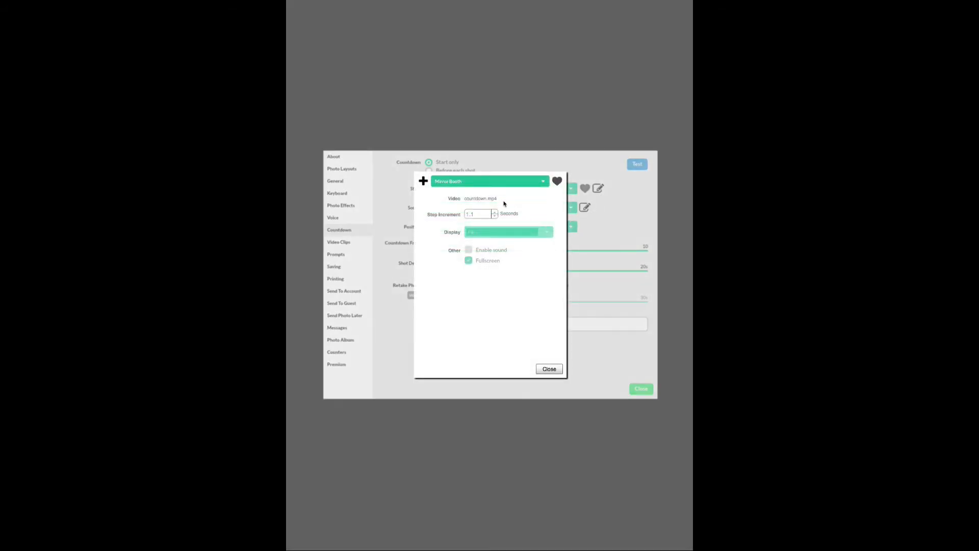
click(423, 181)
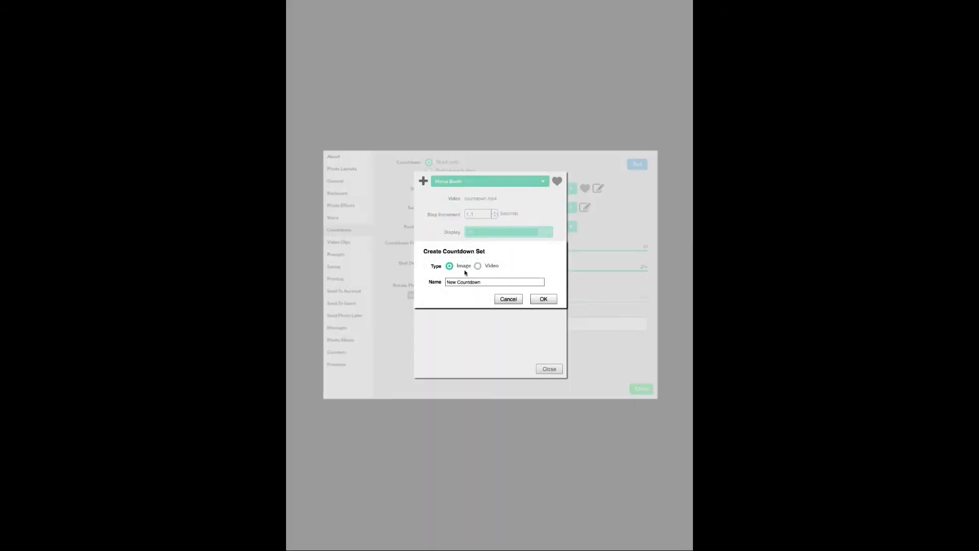
click(477, 265)
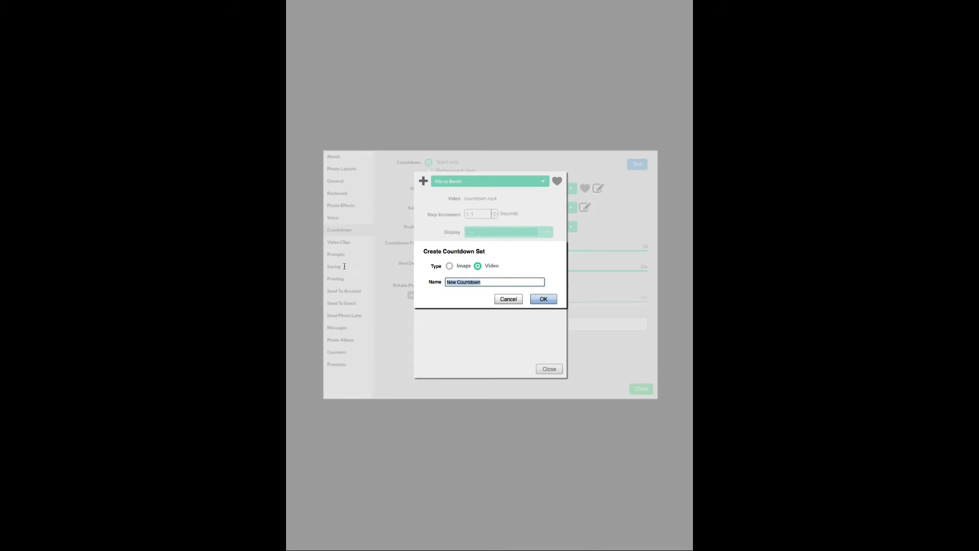
text(Basic)
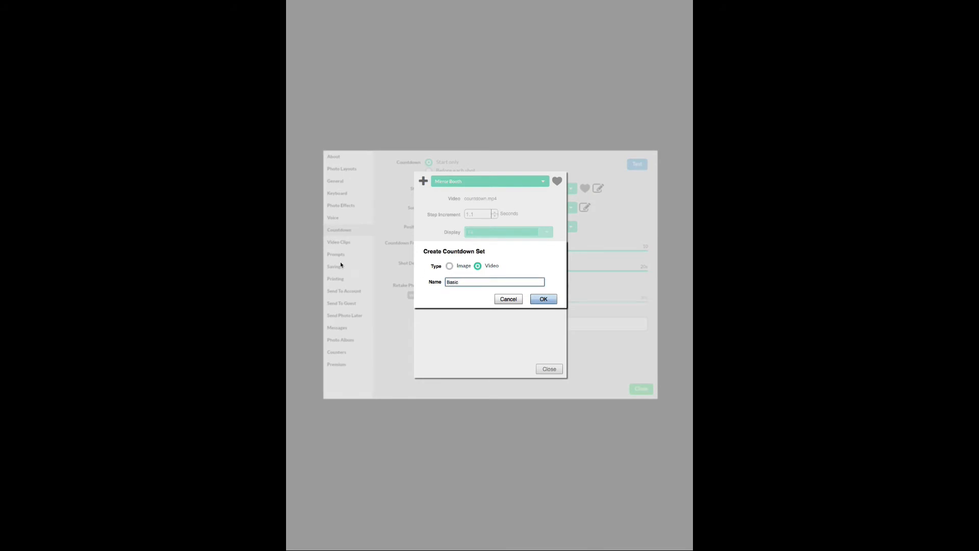
click(543, 299)
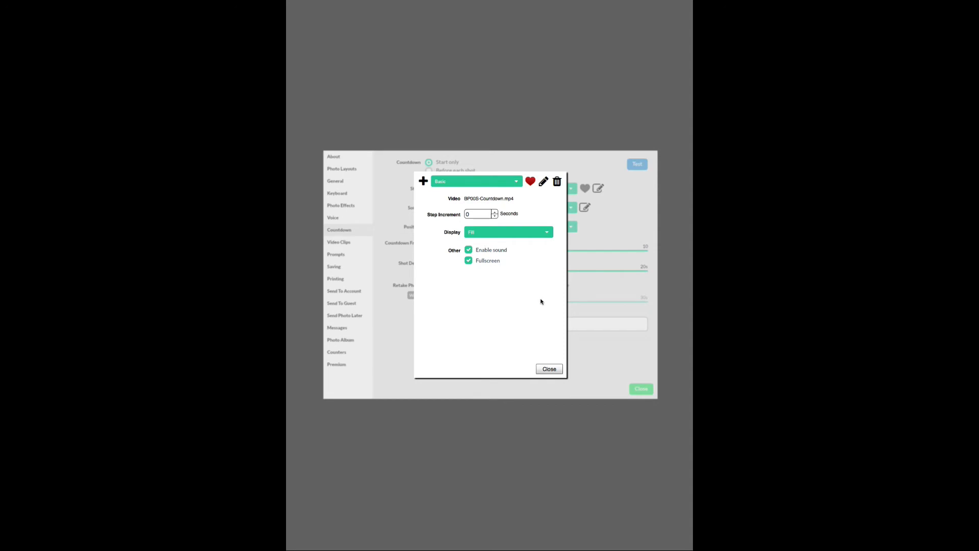
click(548, 368)
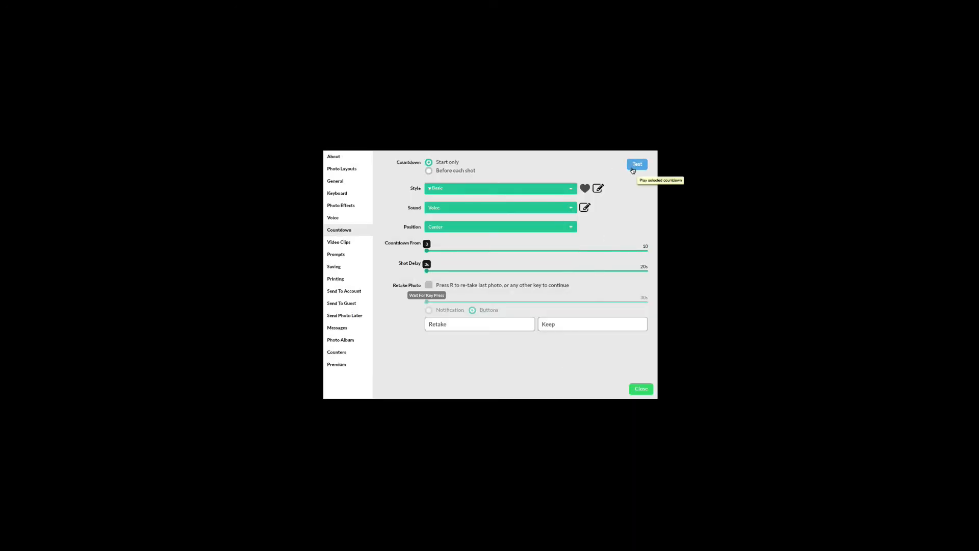
mouse_move(635, 181)
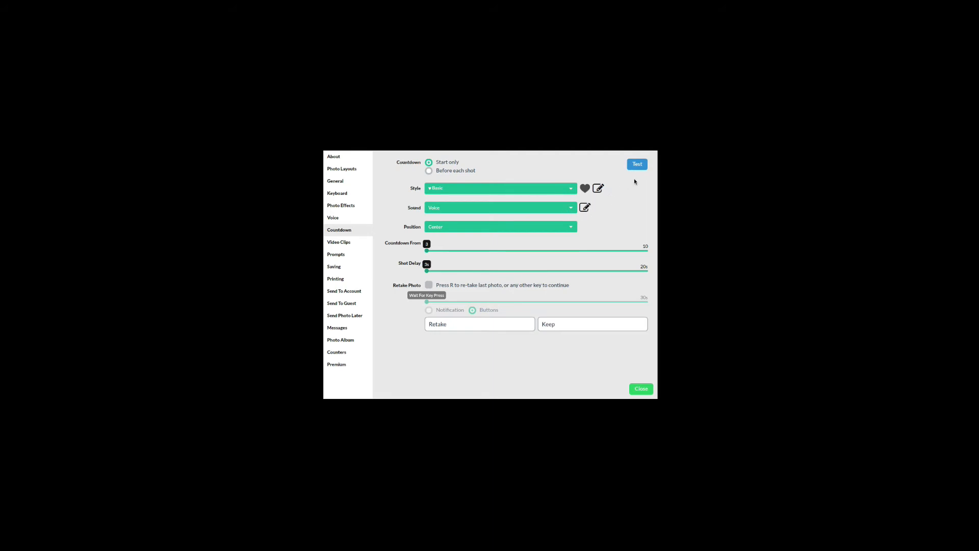
mouse_move(636, 163)
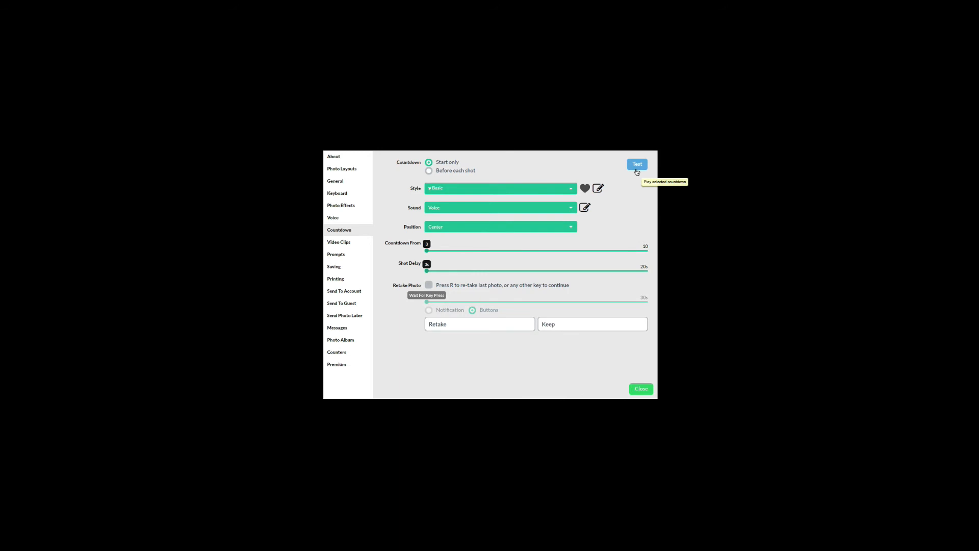
click(332, 218)
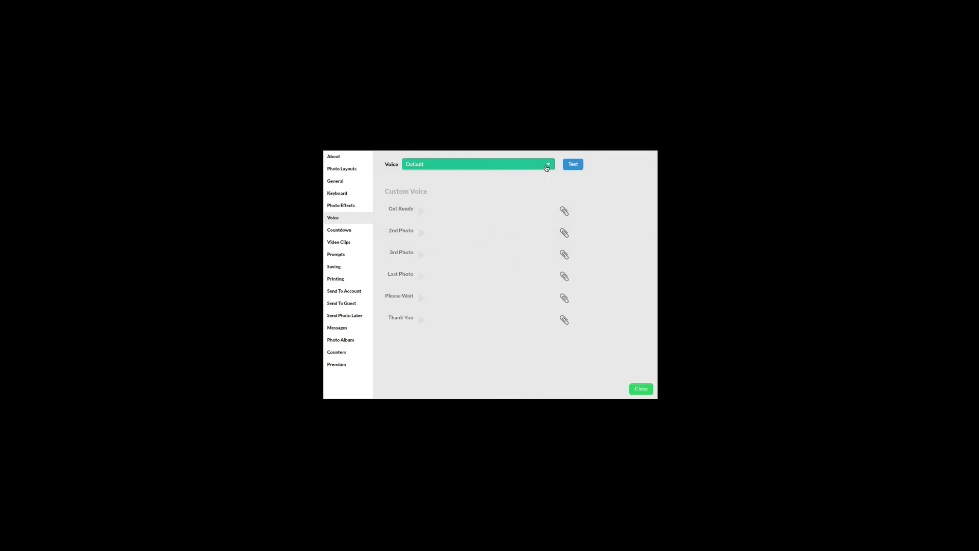
Set the booth voice to No Voice
click(477, 163)
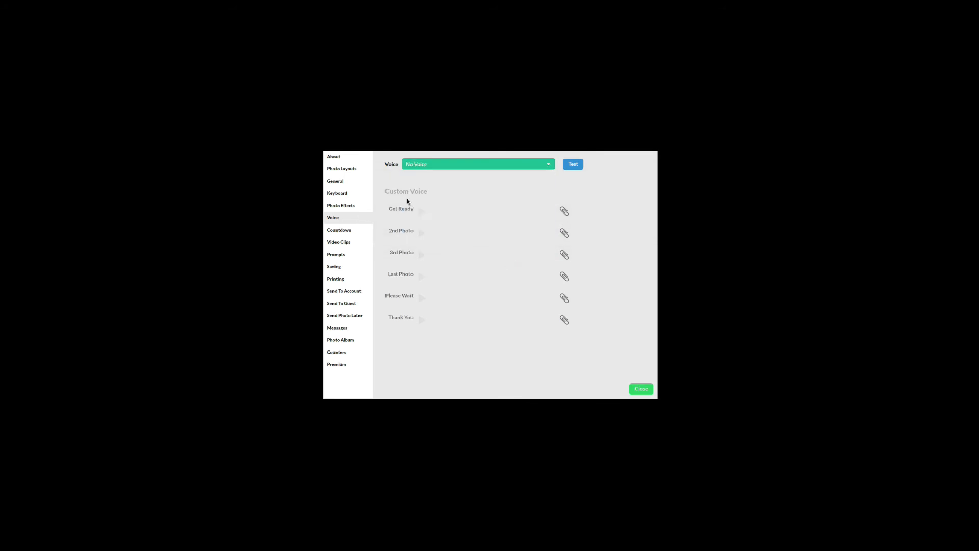
click(338, 328)
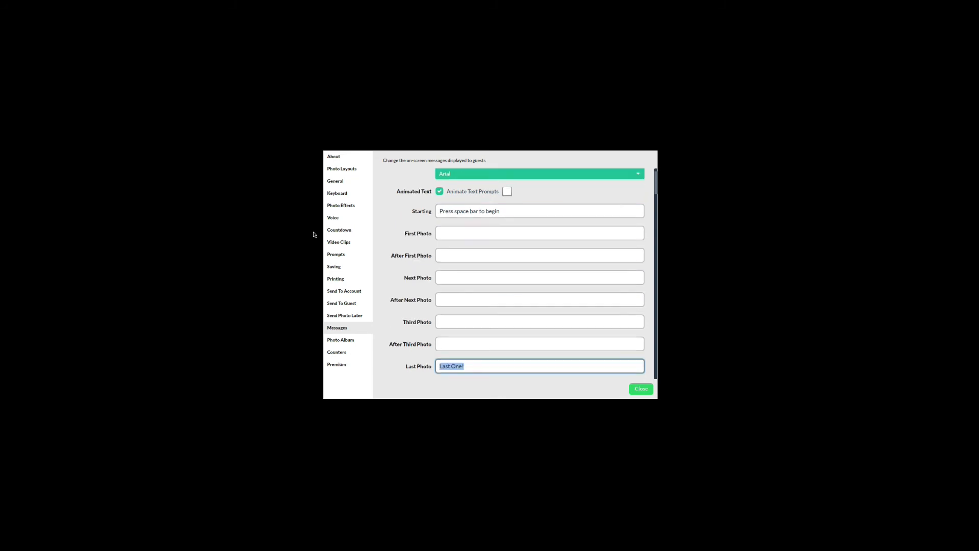
Scroll down the Messages page to reach the last photo message fields
scroll(down, 3)
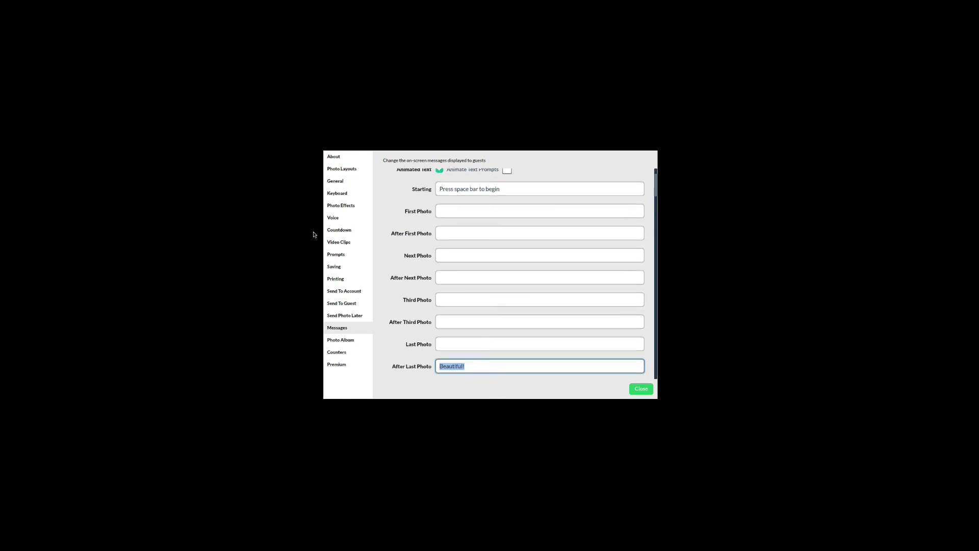
scroll(down, 3)
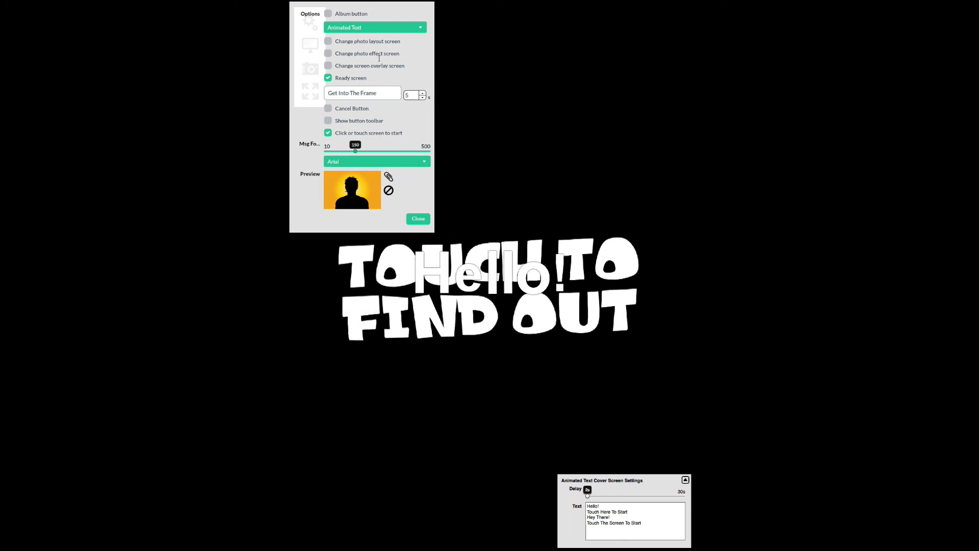
Set the start cover screen to Blank instead of Animated Text
click(375, 27)
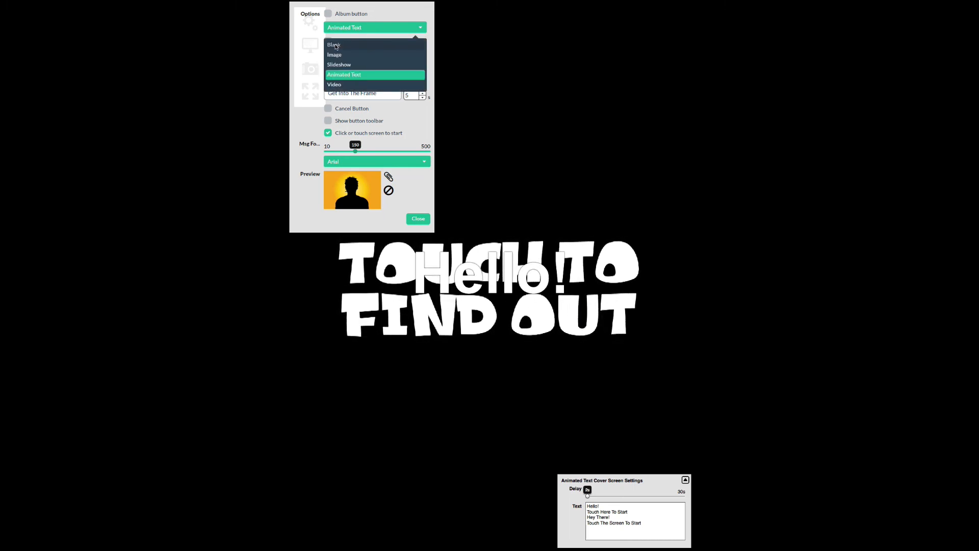
click(332, 44)
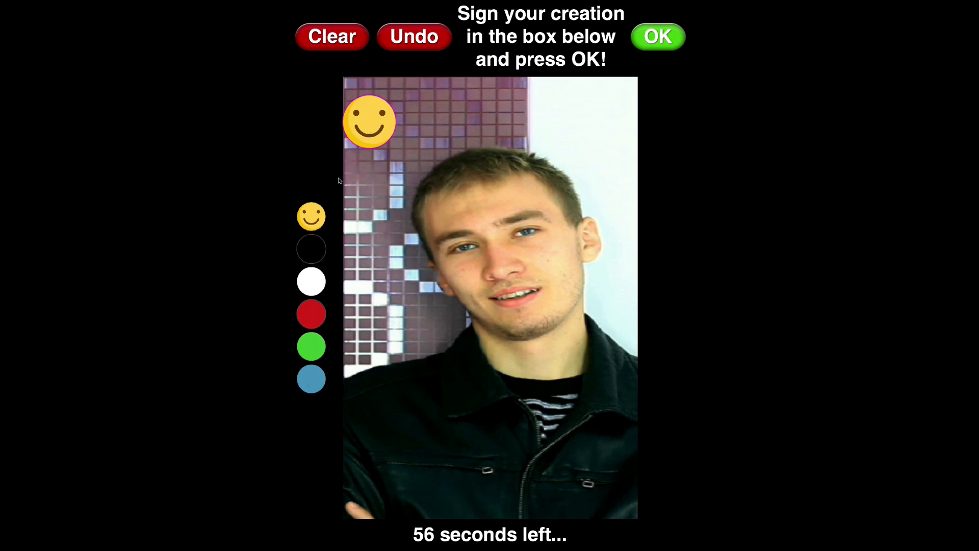
Stamp hearts, handwrite hello! on the test photo and submit it
click(311, 216)
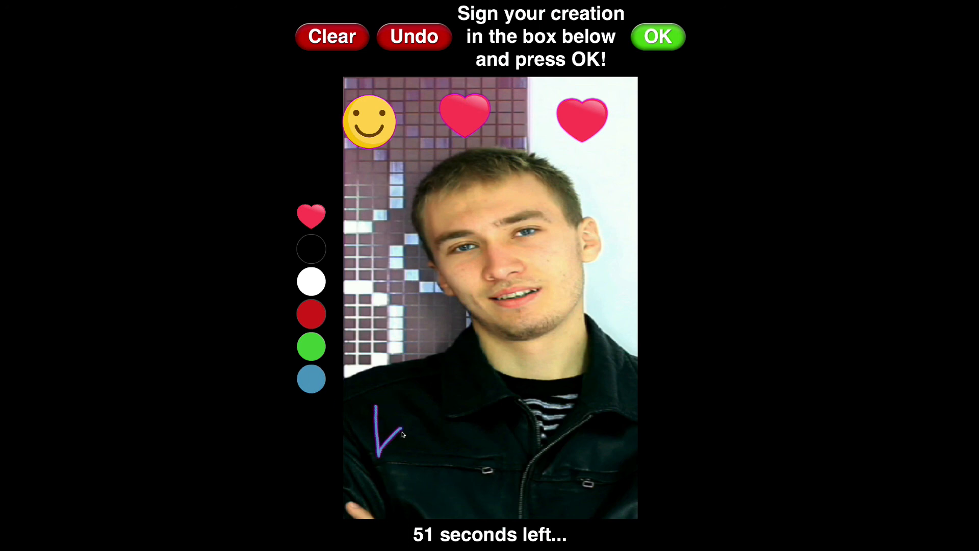
drag(384, 430, 438, 437)
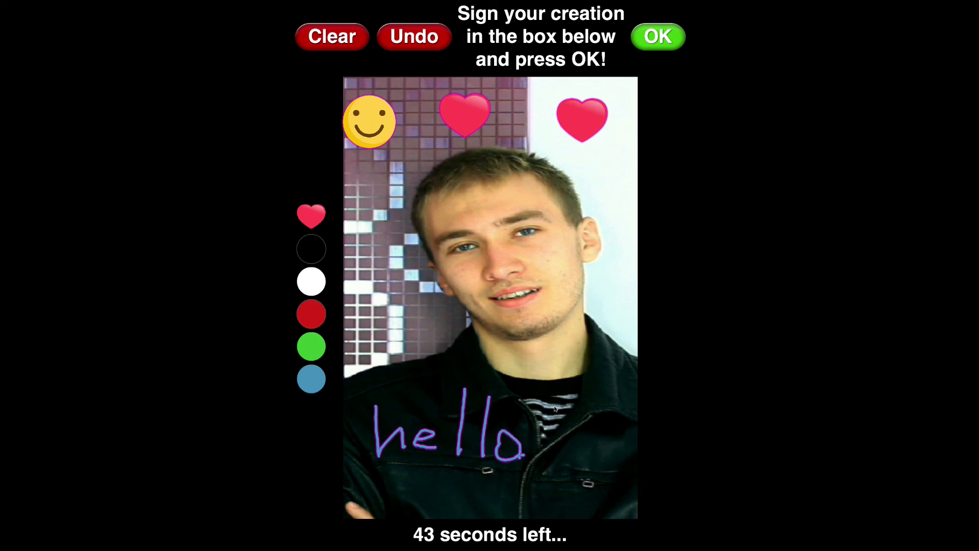
drag(552, 406, 548, 465)
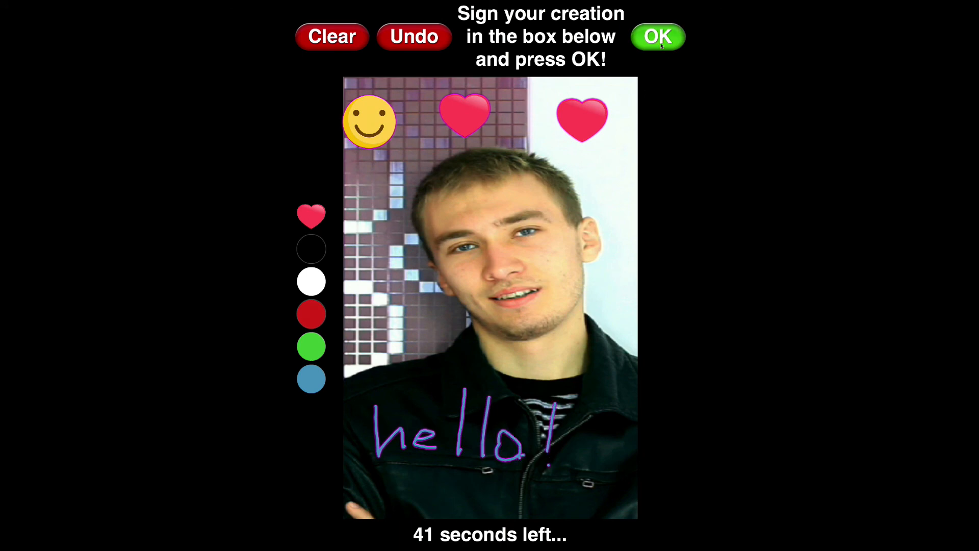
click(658, 35)
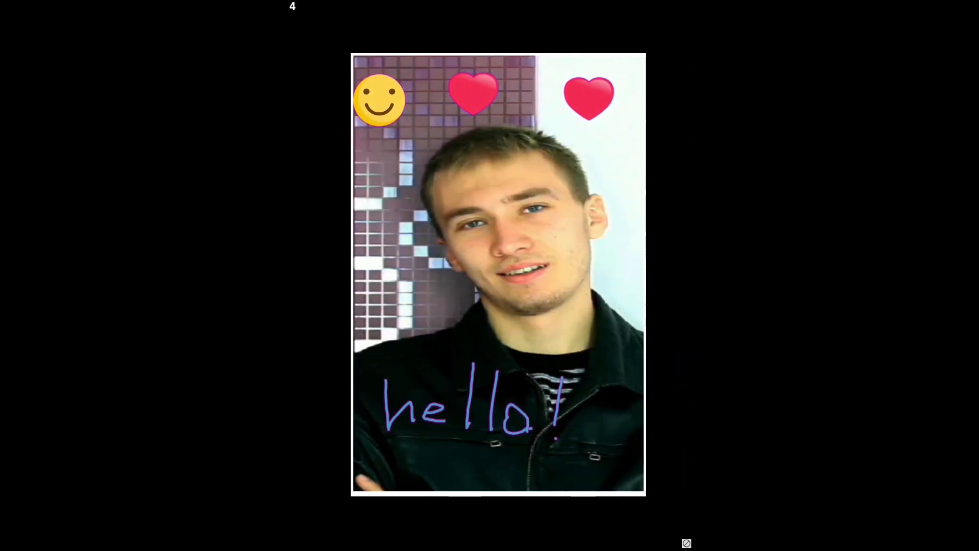